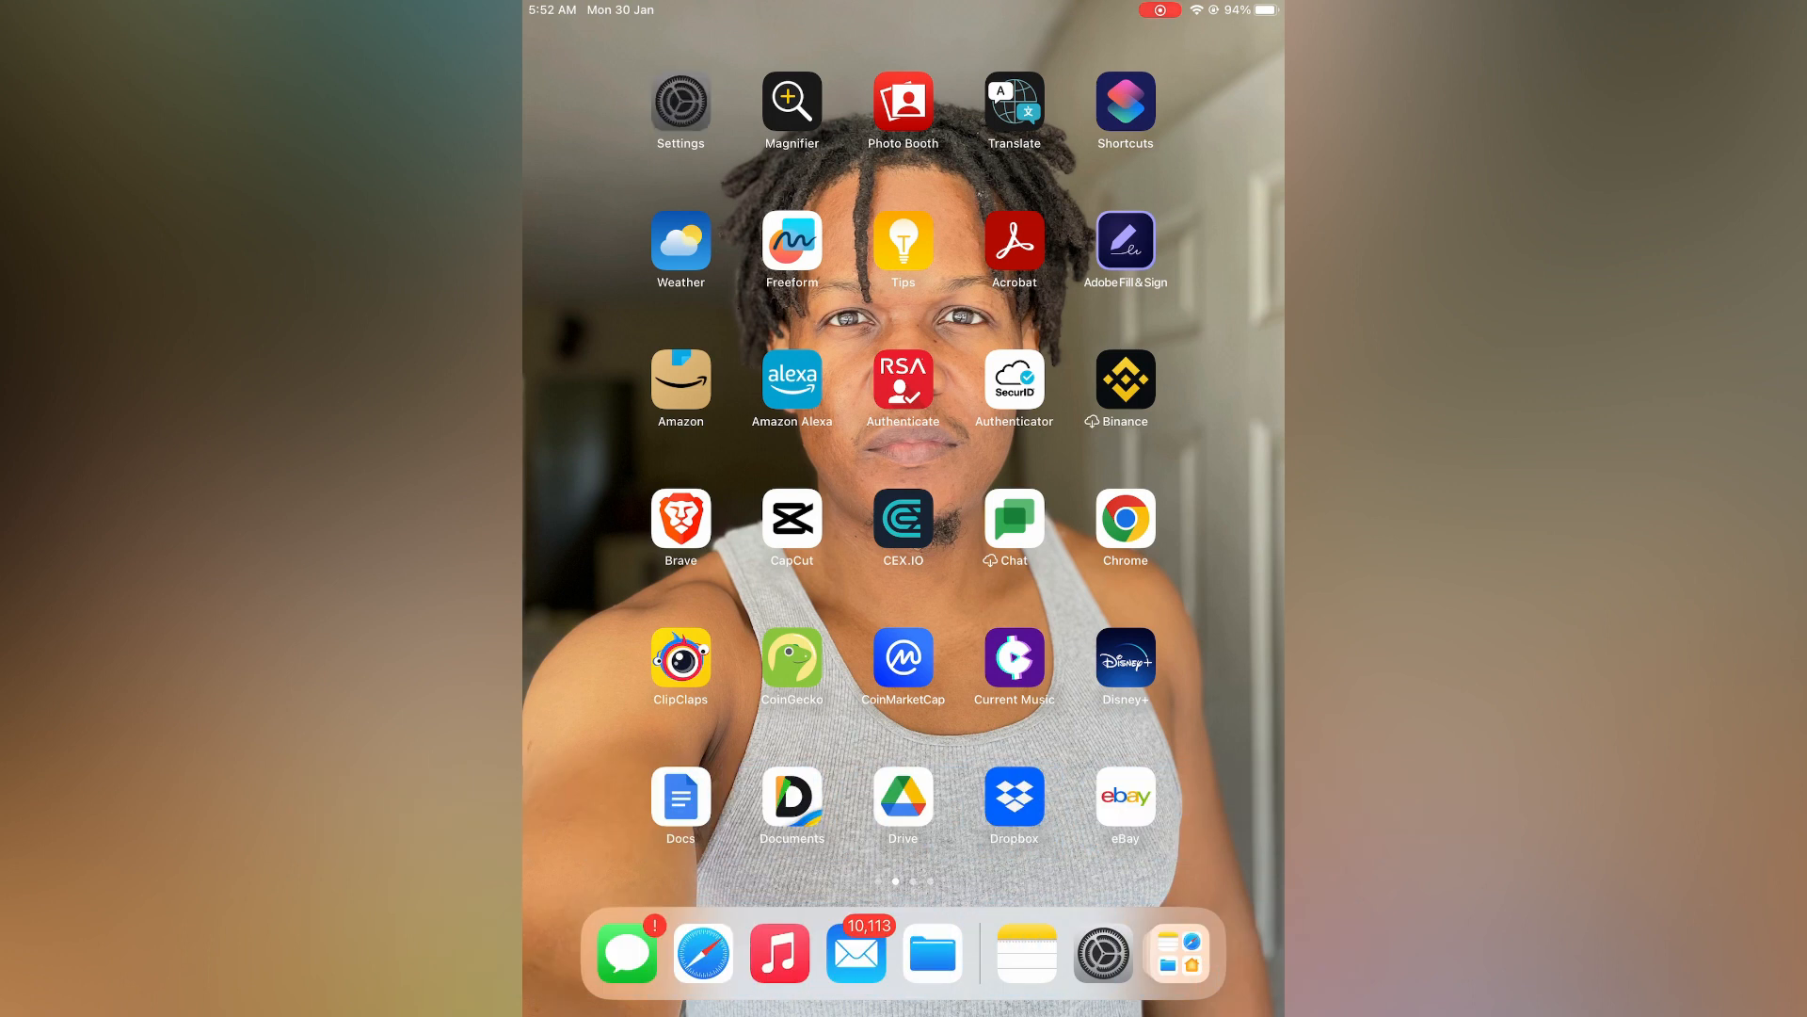
# - Launch the Settings app from the Home Screen
pyautogui.click(679, 101)
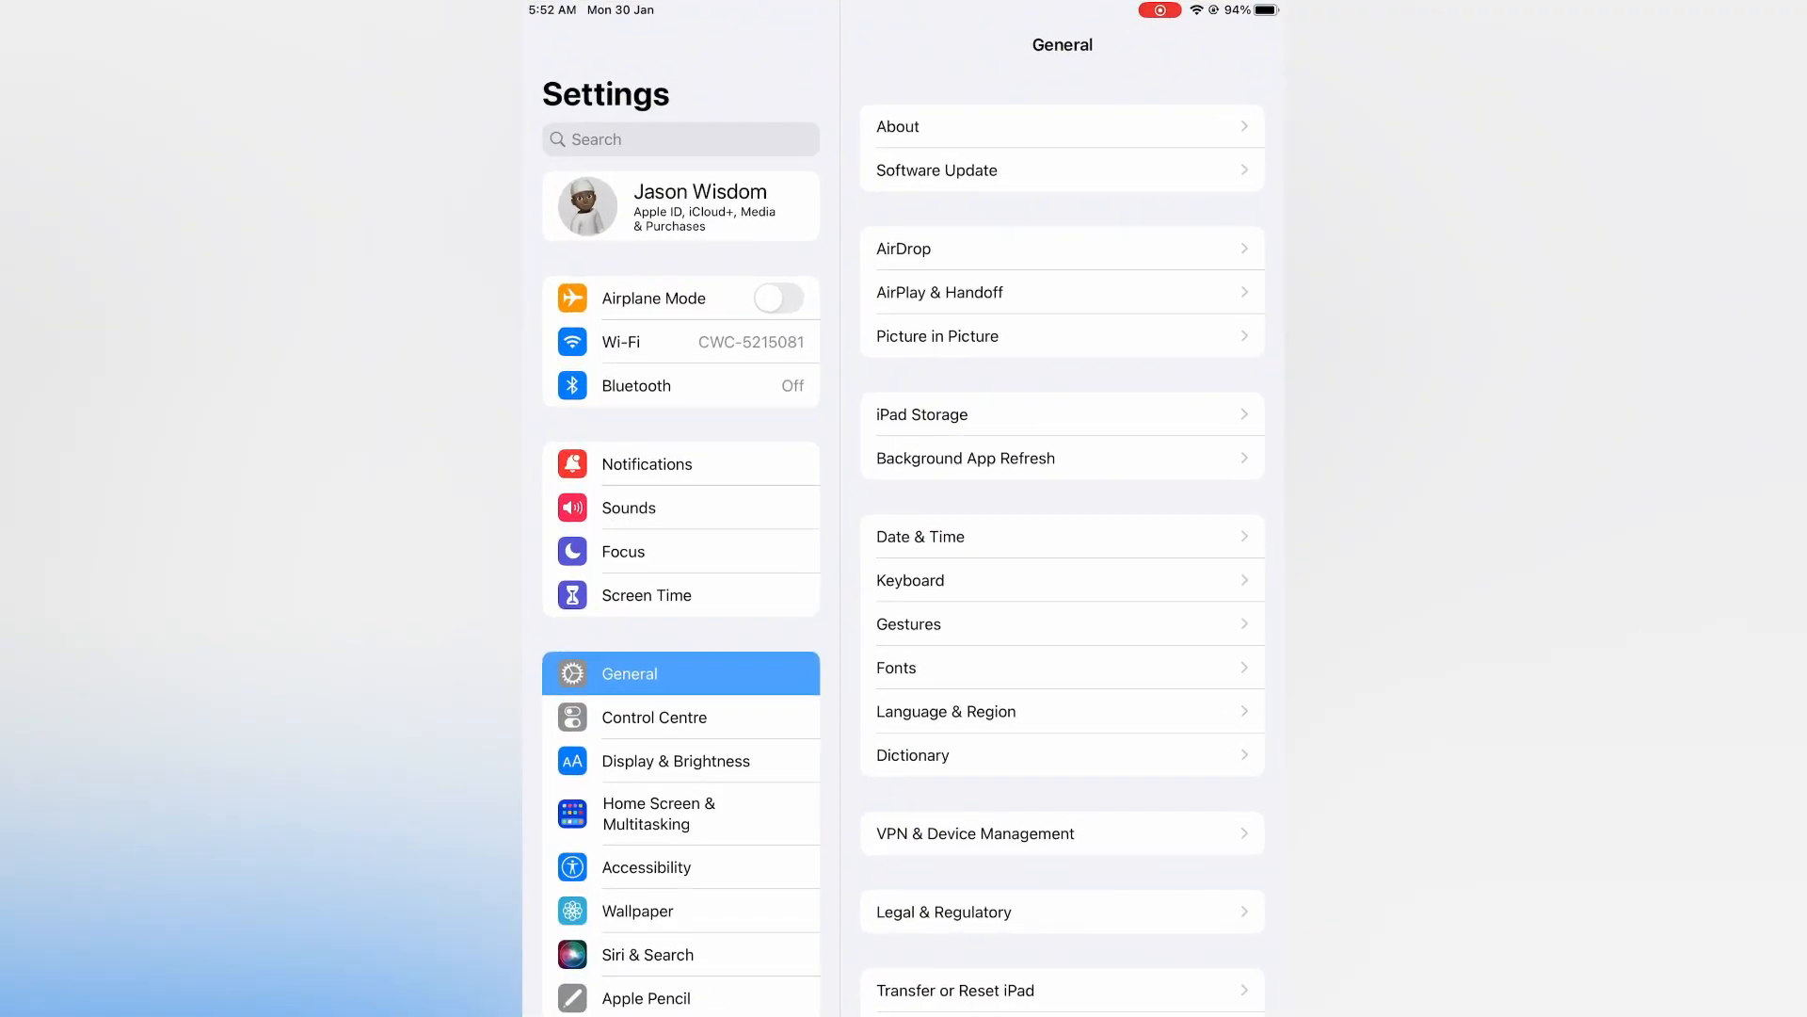
# - Go to Screen Time and enter Content & Privacy Restrictions
pyautogui.click(647, 595)
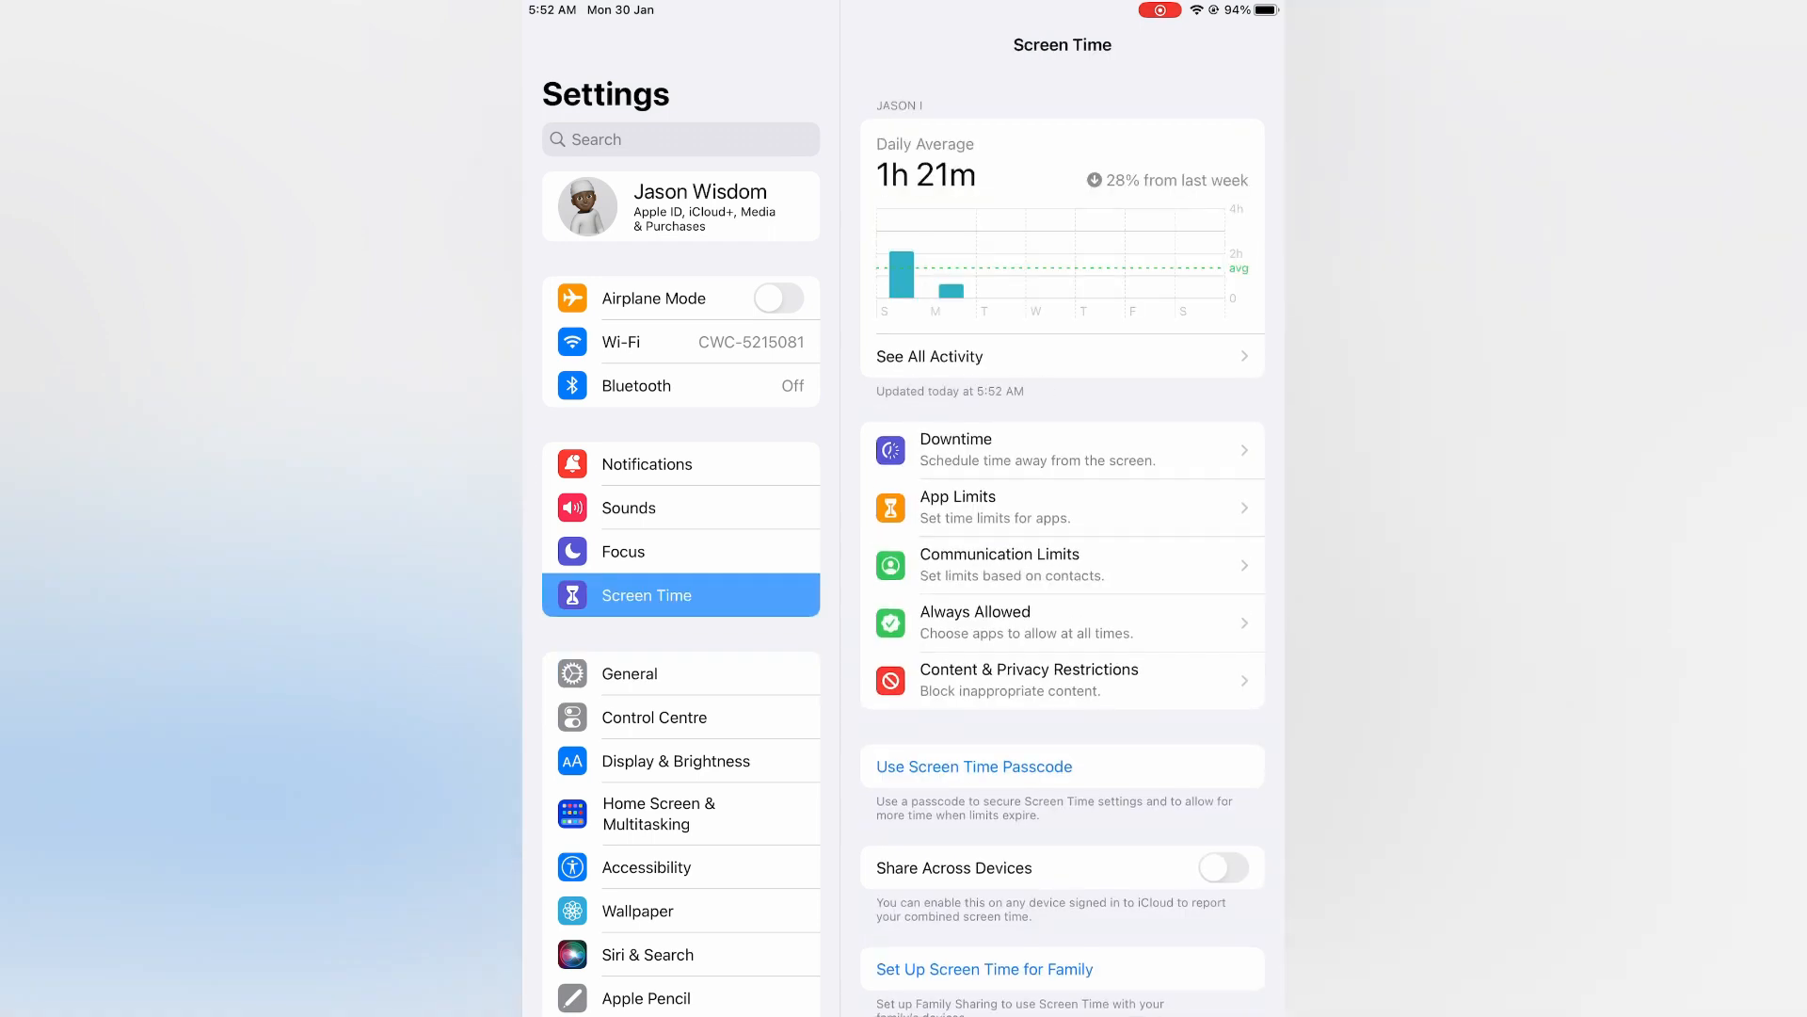
pyautogui.click(1061, 680)
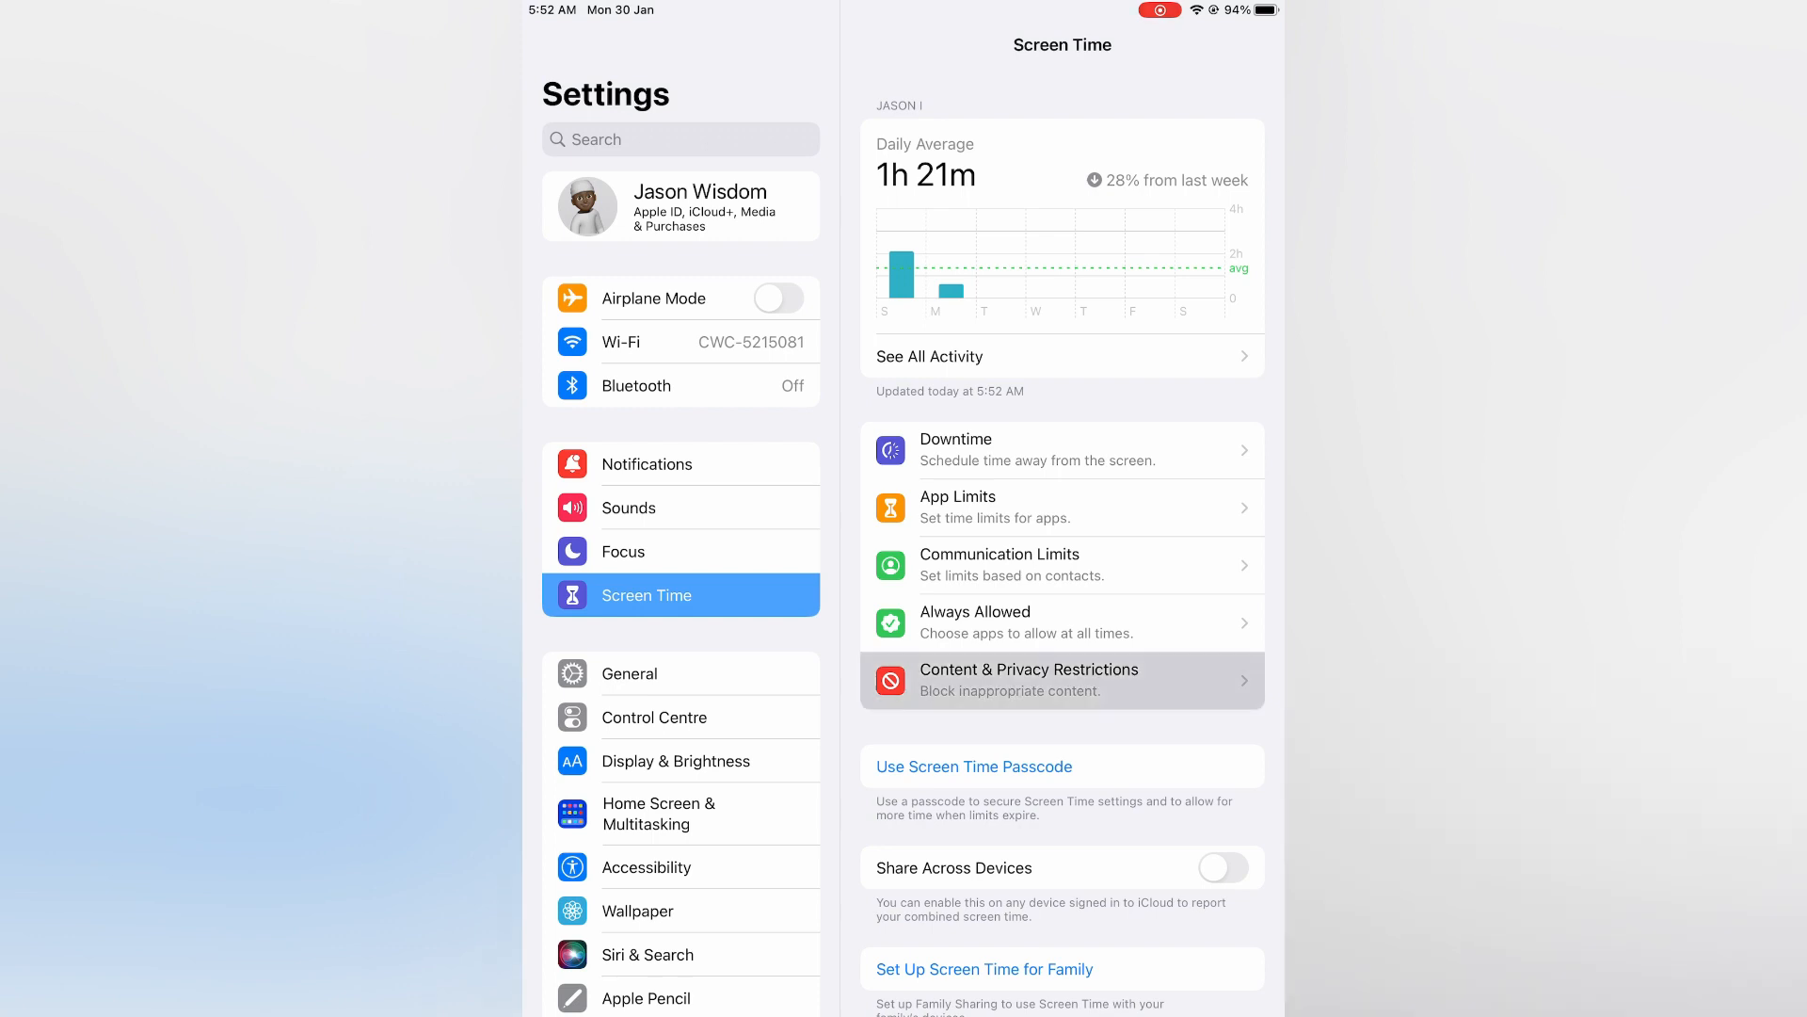
# - Reach the Content Restrictions page listing store, web, Siri and Game Center limits
pyautogui.click(1061, 680)
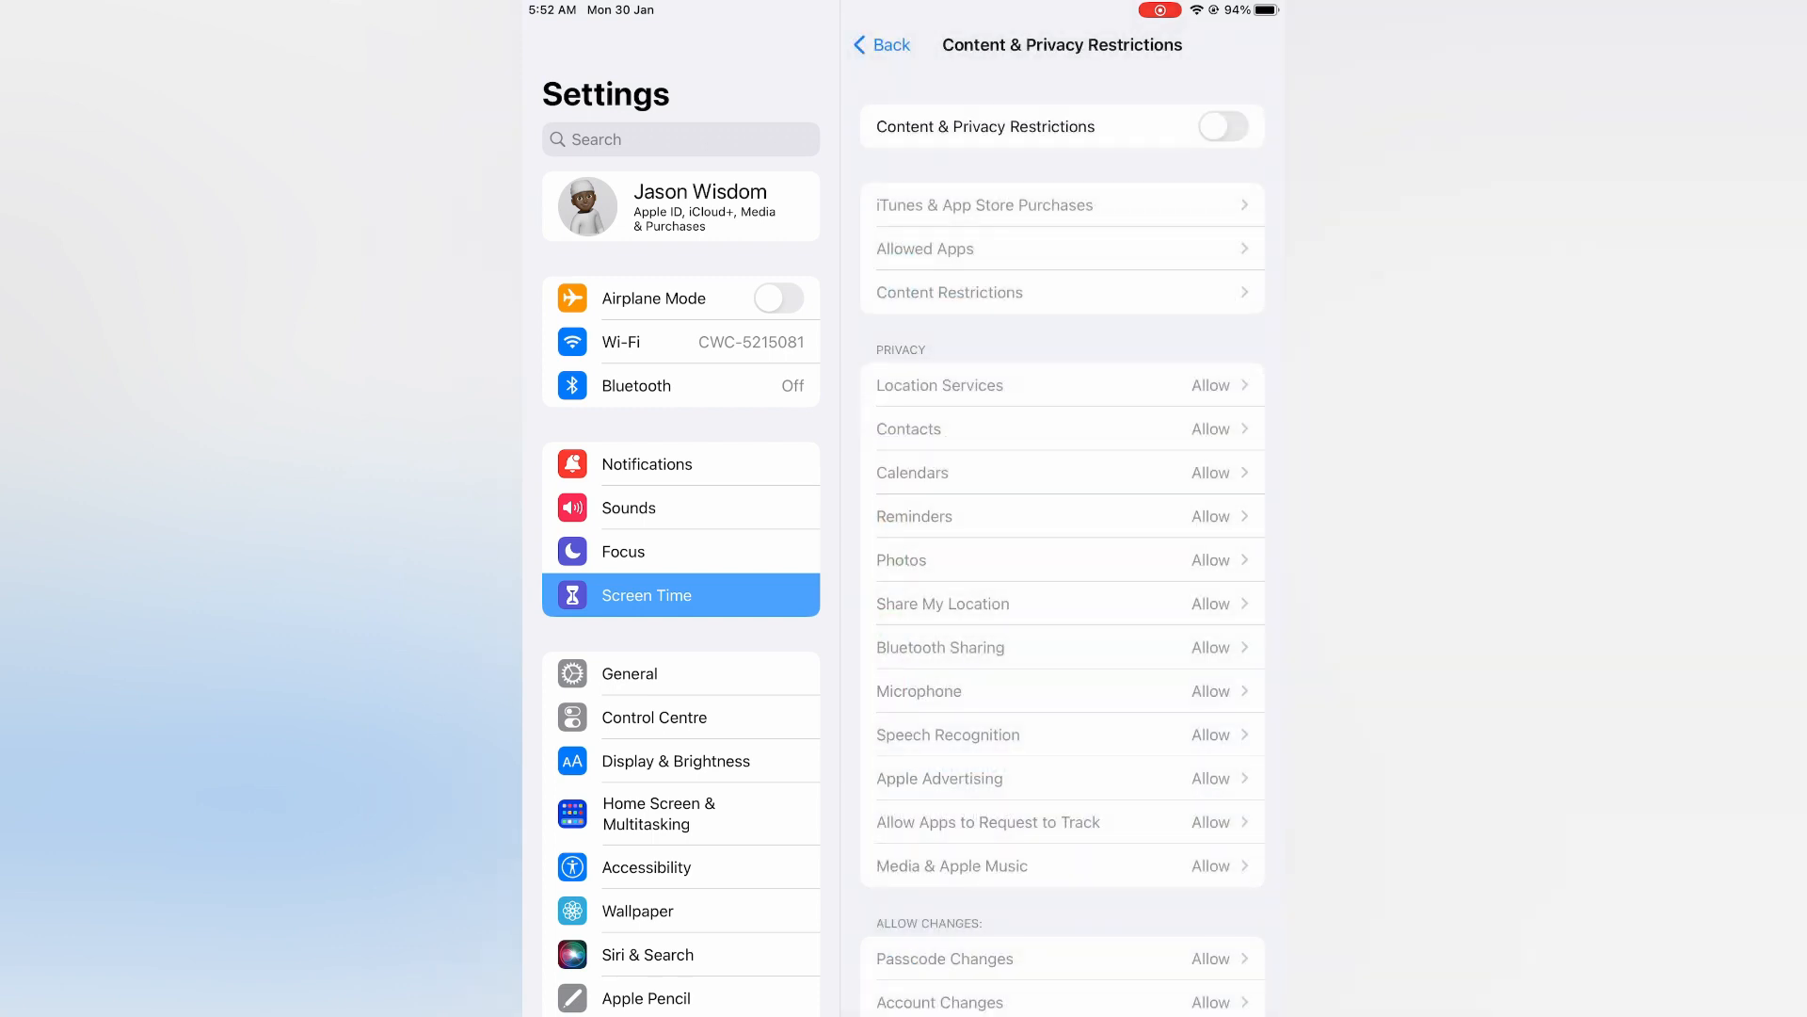
pyautogui.click(1223, 125)
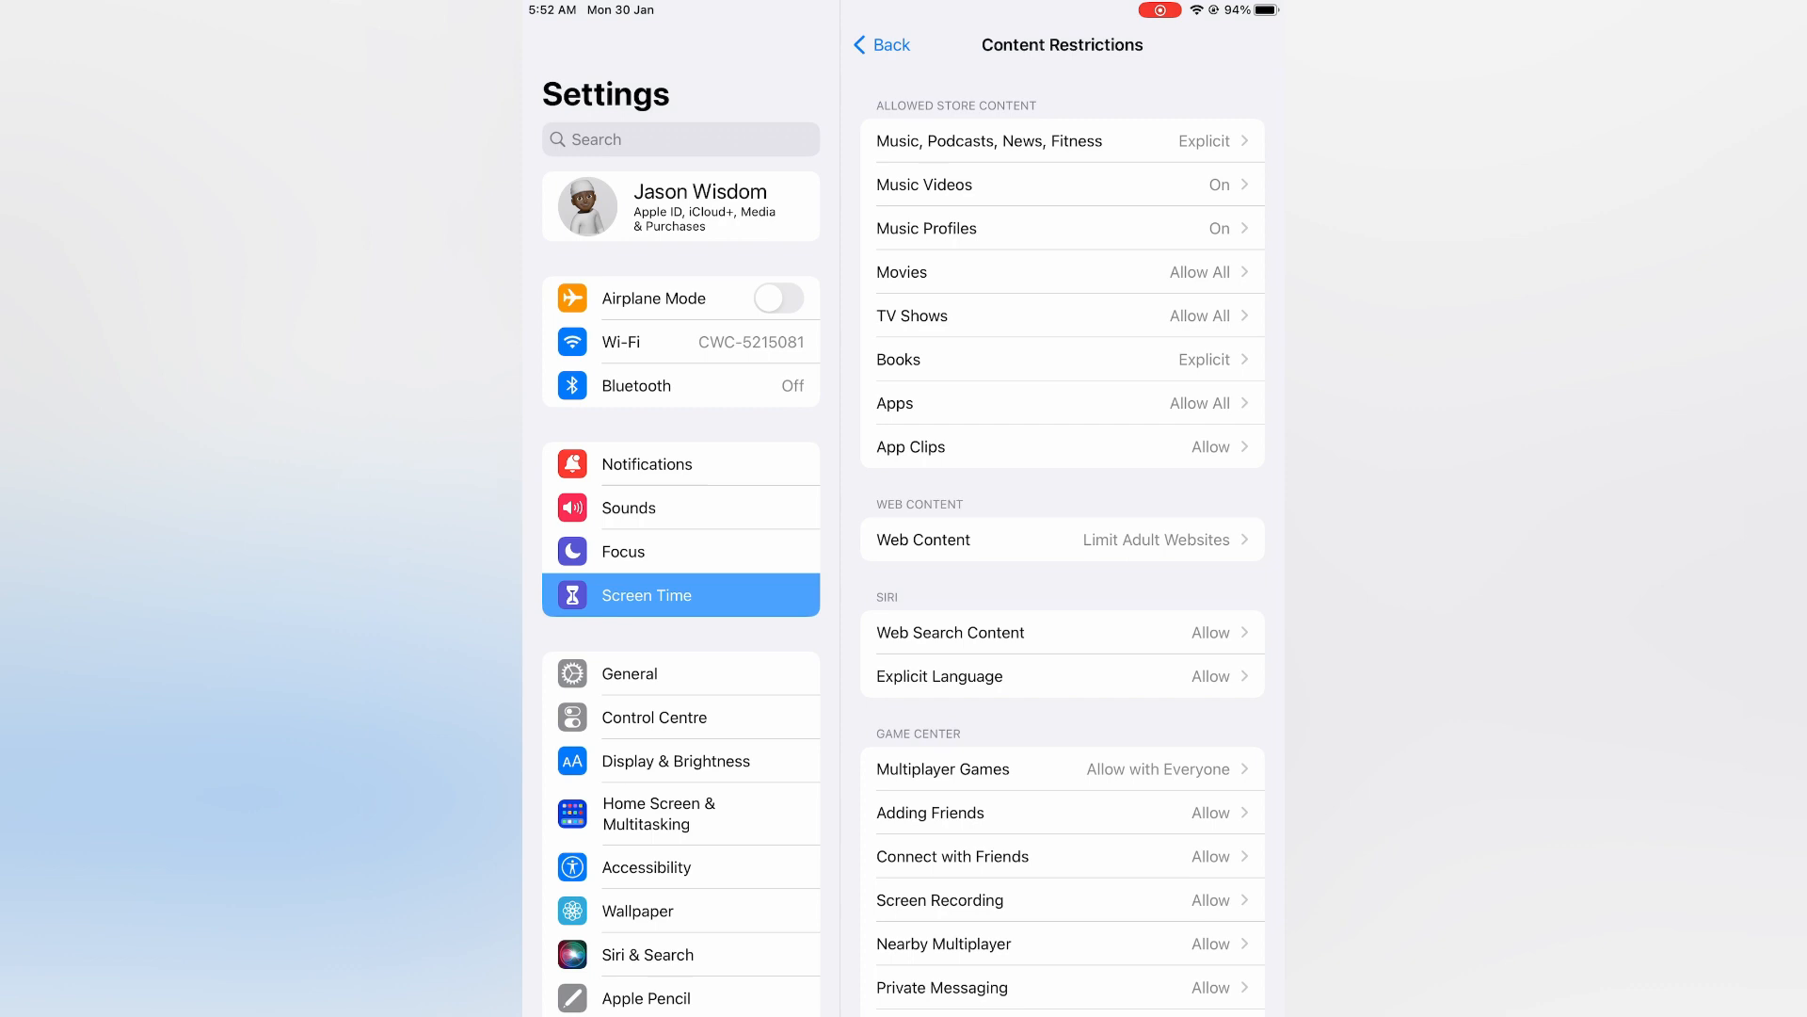
# - Show Web Content set to Limit Adult Websites with its Always/Never Allow lists
pyautogui.click(1061, 539)
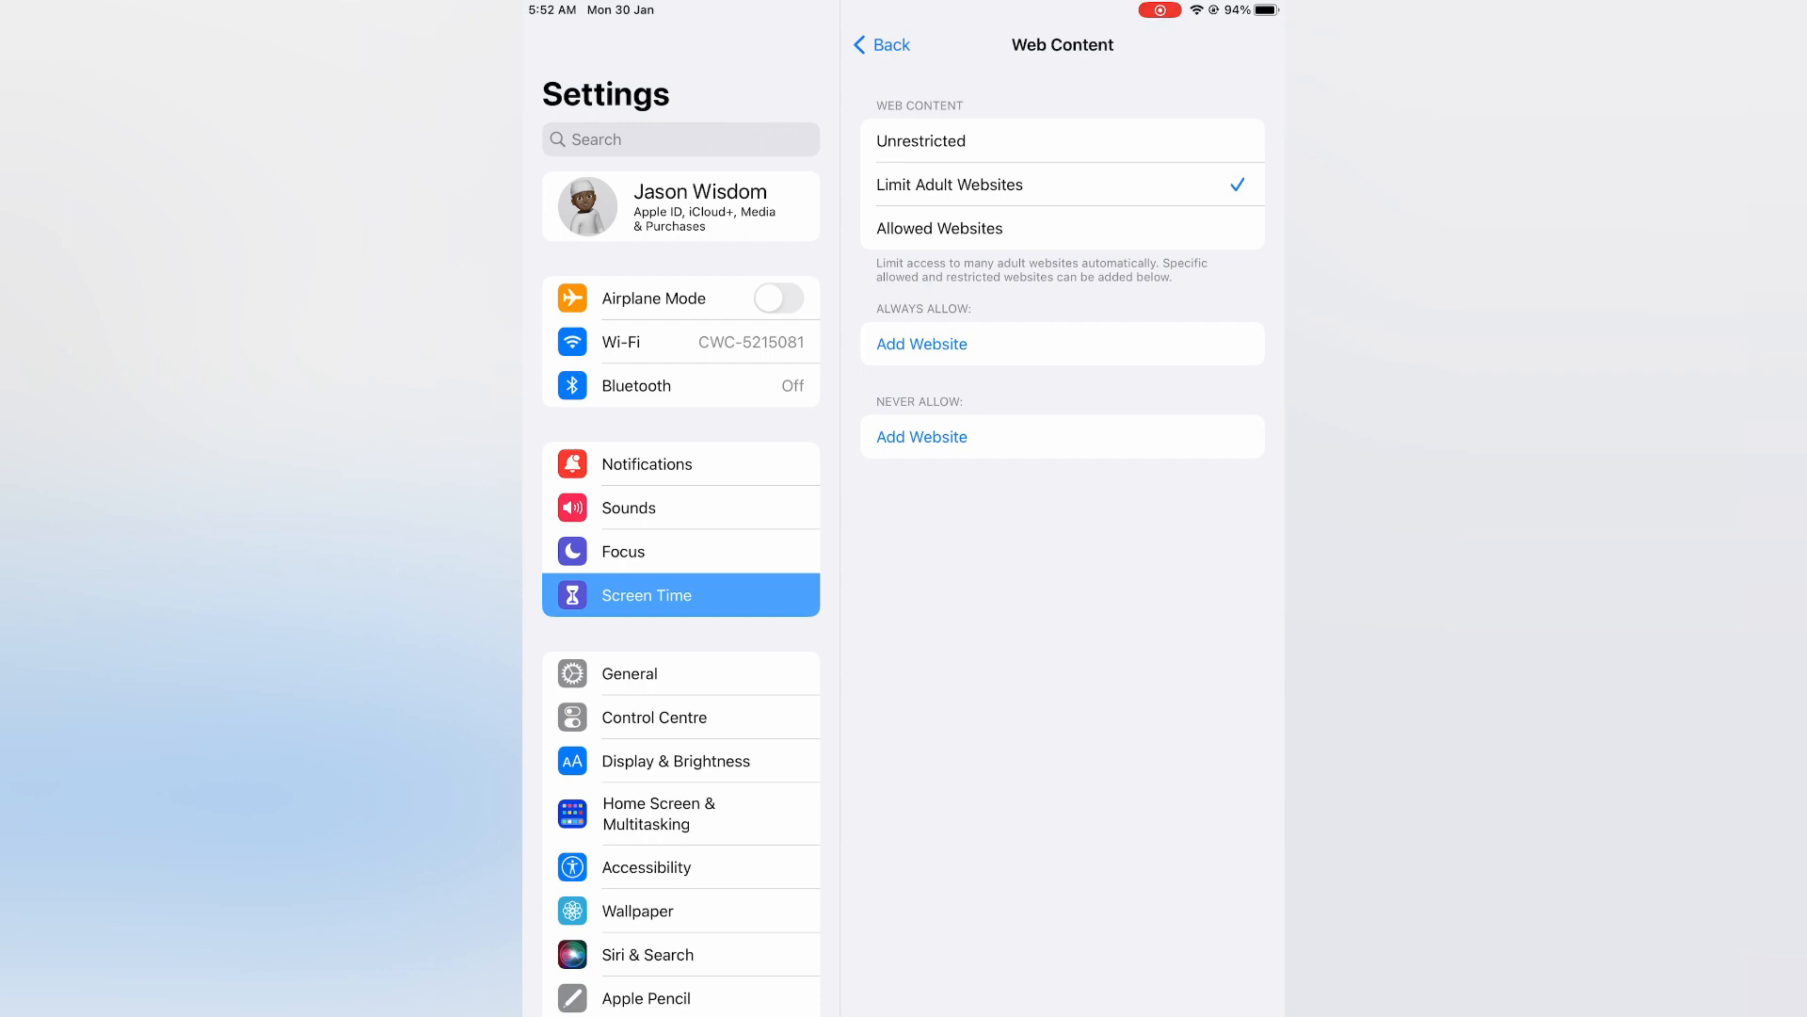
pyautogui.click(921, 344)
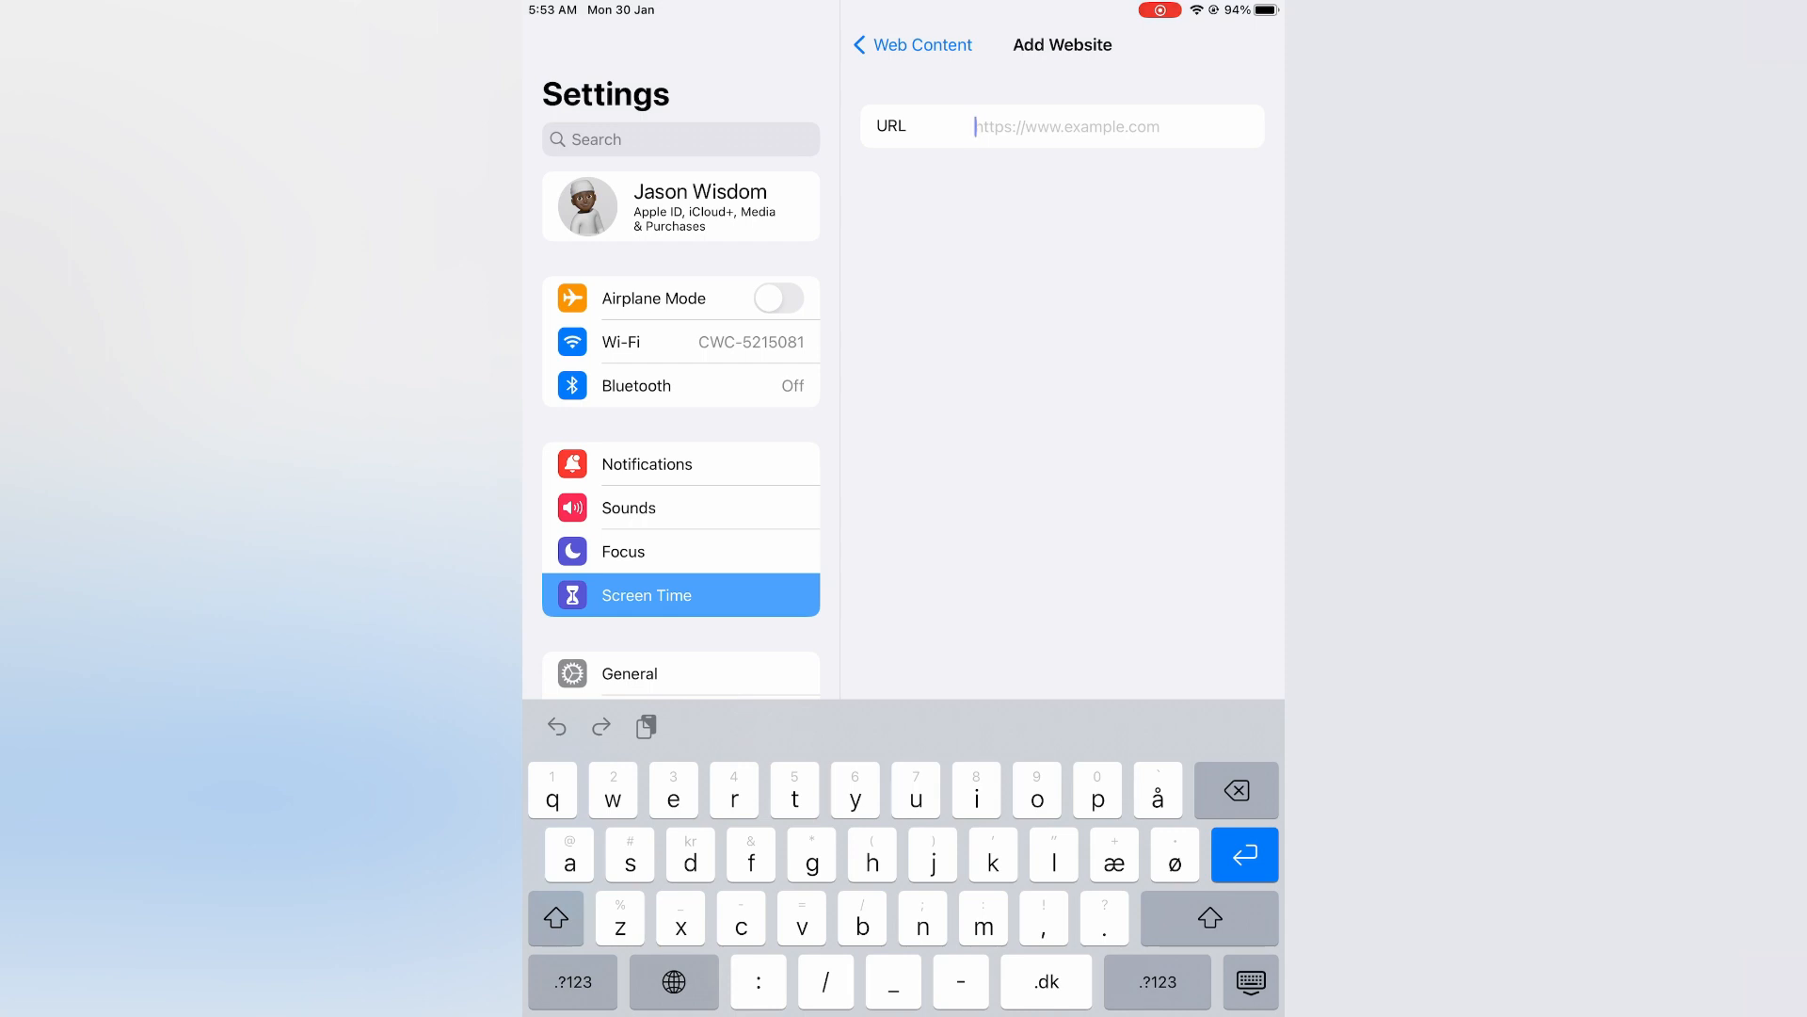
pyautogui.click(912, 45)
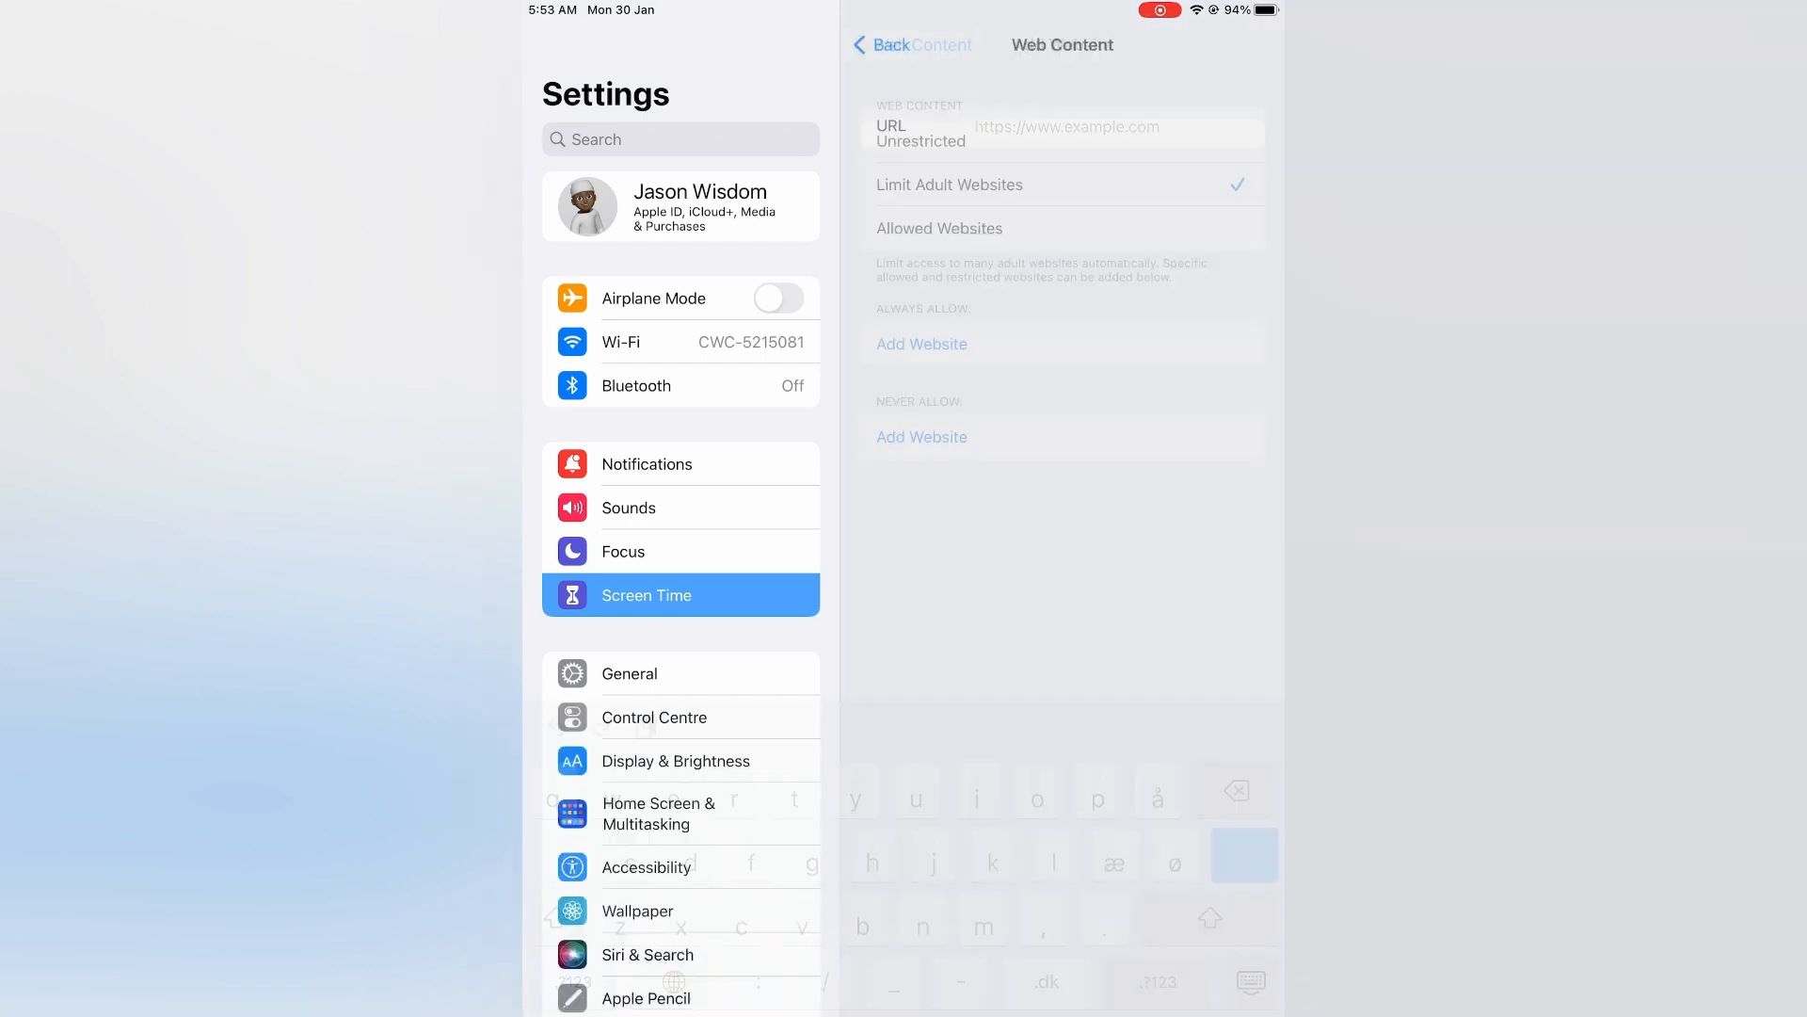